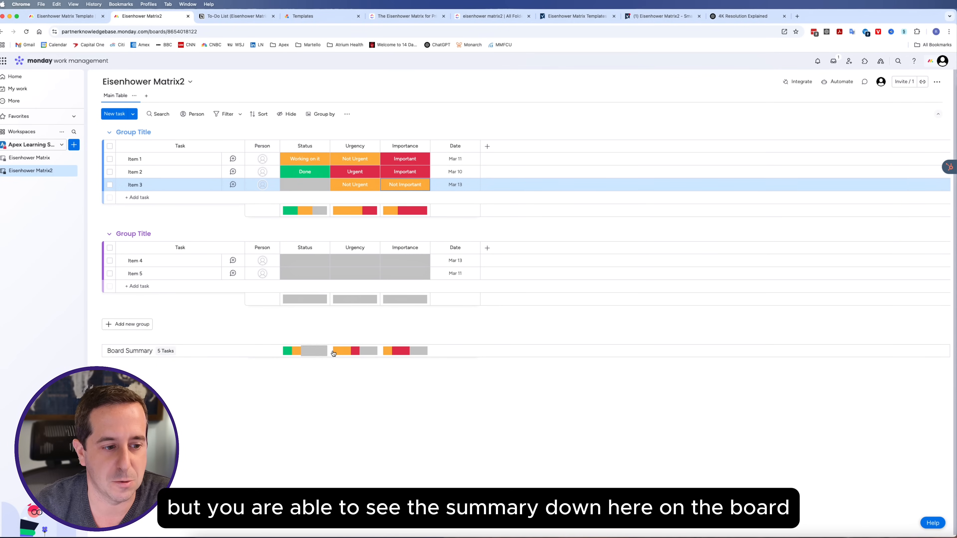
mouse_move(249, 356)
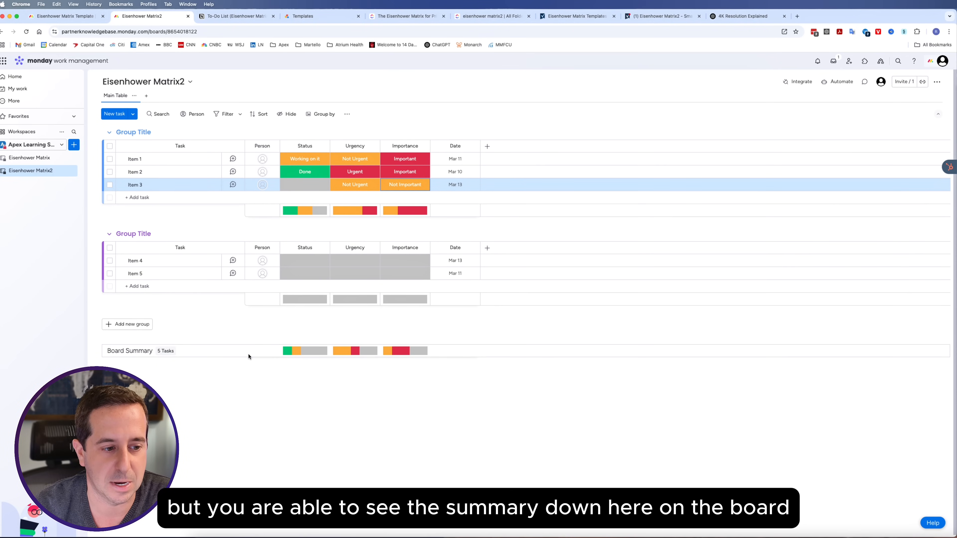
mouse_move(170, 265)
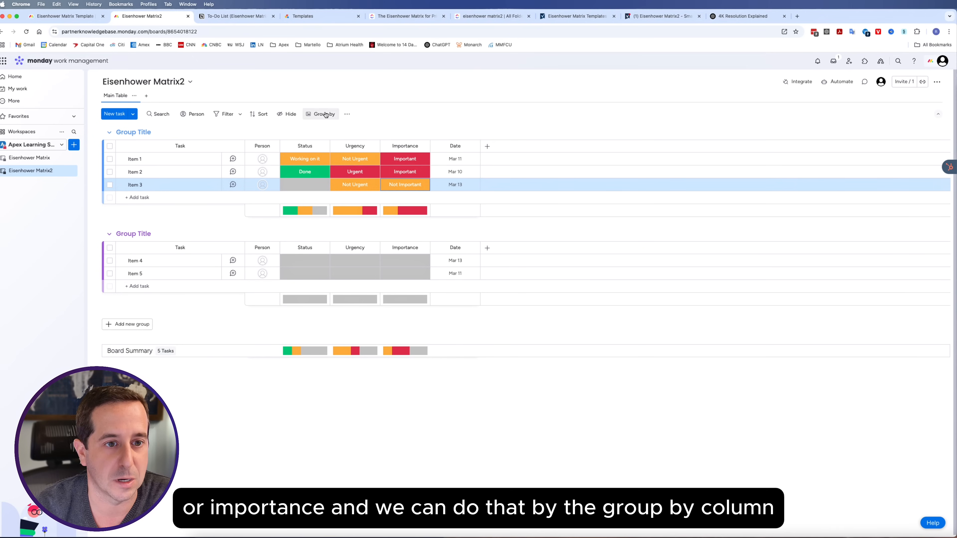
- Search Notion's template marketplace for 'eisenhower' to reach the To-Do List (Eisenhower Matrix) template
left_click(324, 115)
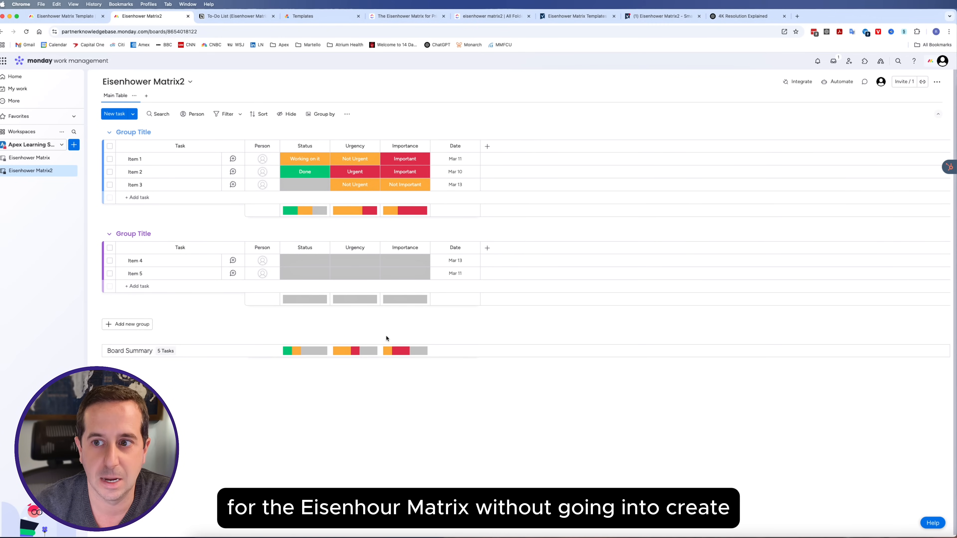
left_click(238, 16)
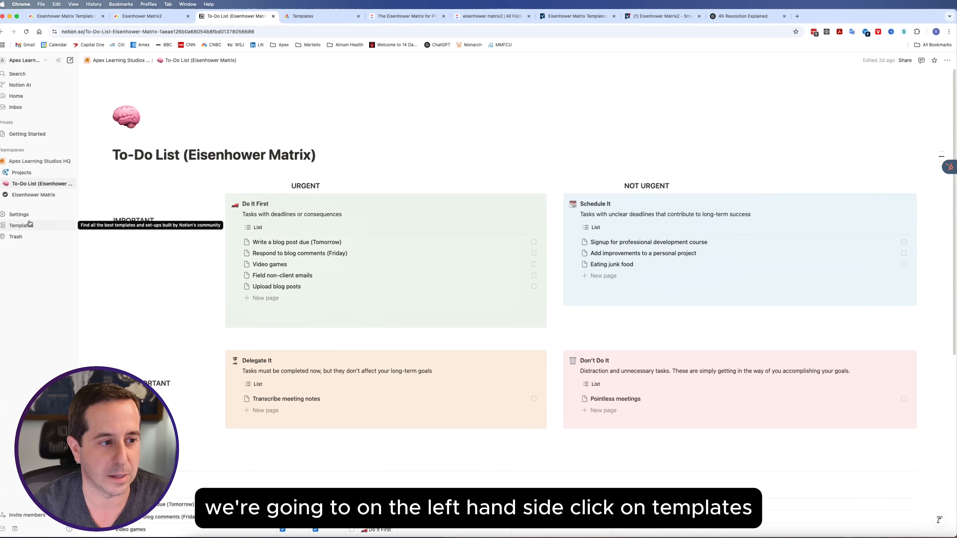
left_click(21, 225)
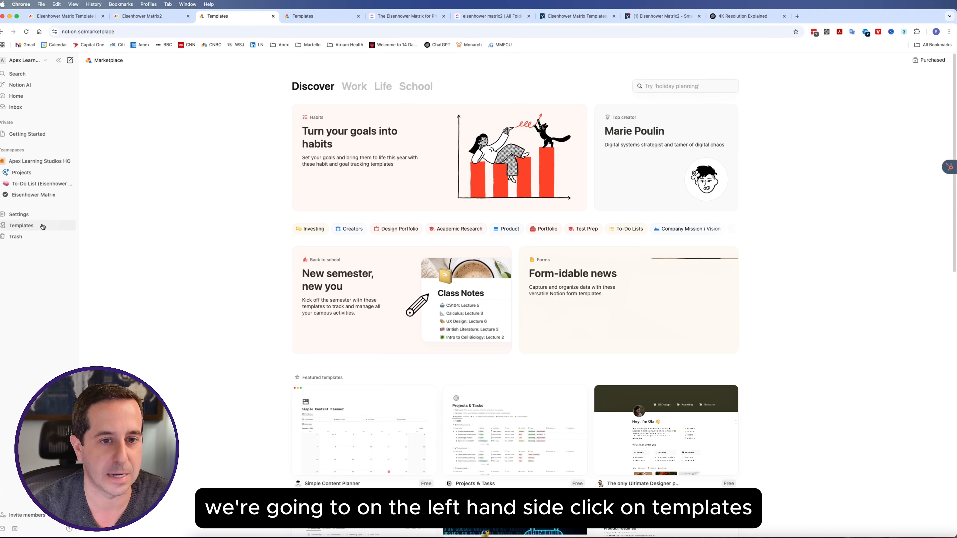
left_click(662, 85)
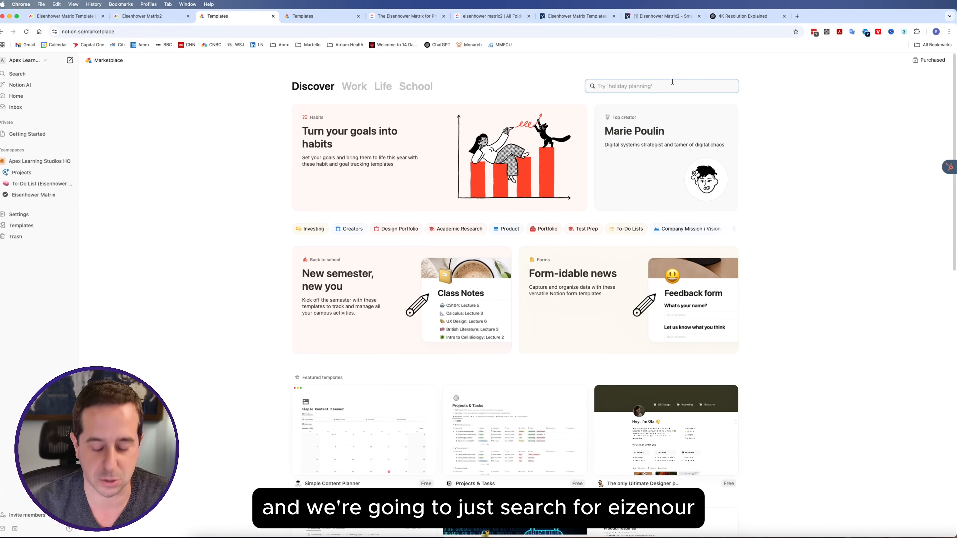
type("eisenhowe")
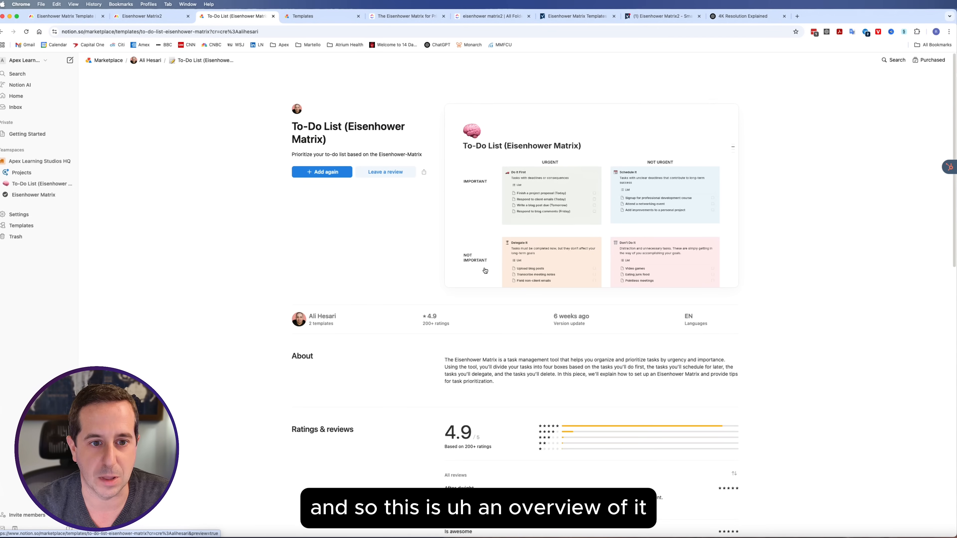
- Review the template overview and add the To-Do List (Eisenhower Matrix) template to the workspace
scroll("down", 3)
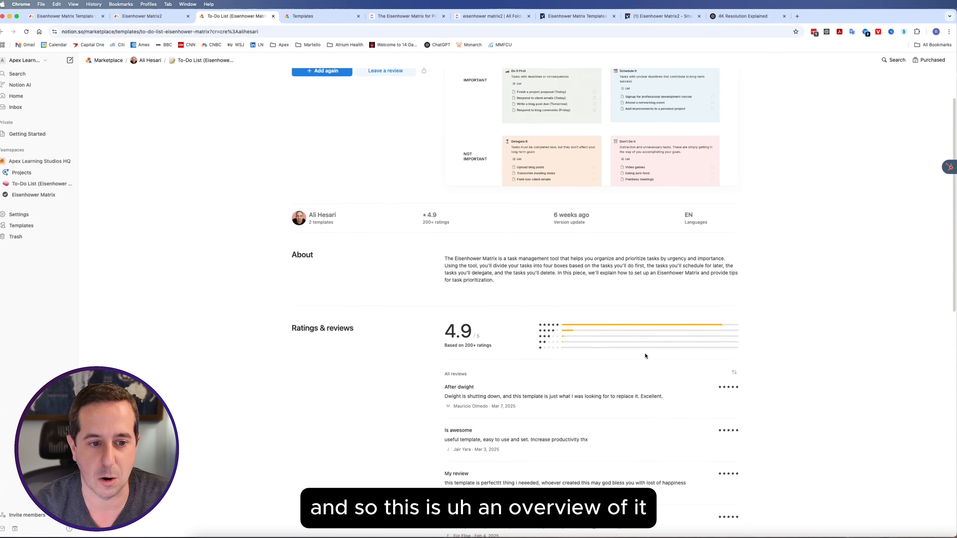
scroll("up", 3)
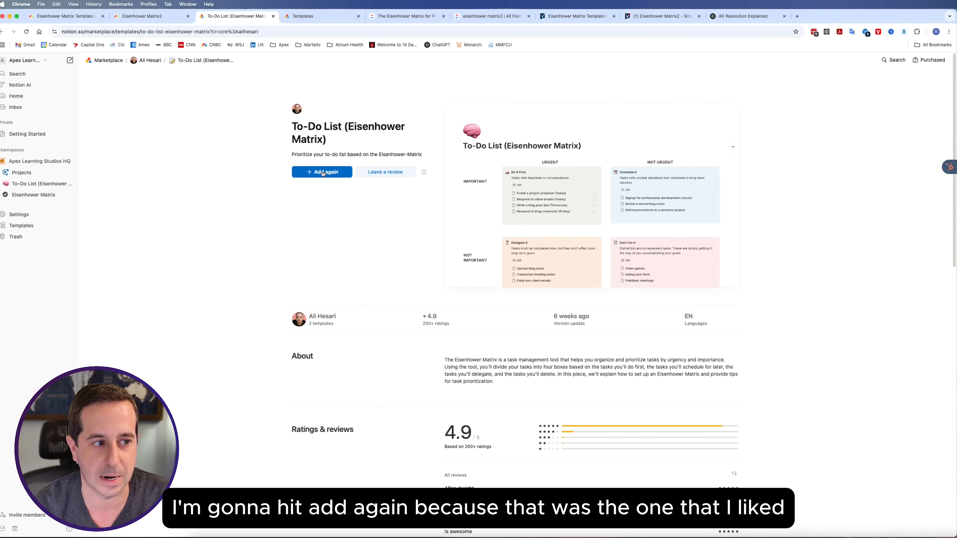
left_click(322, 172)
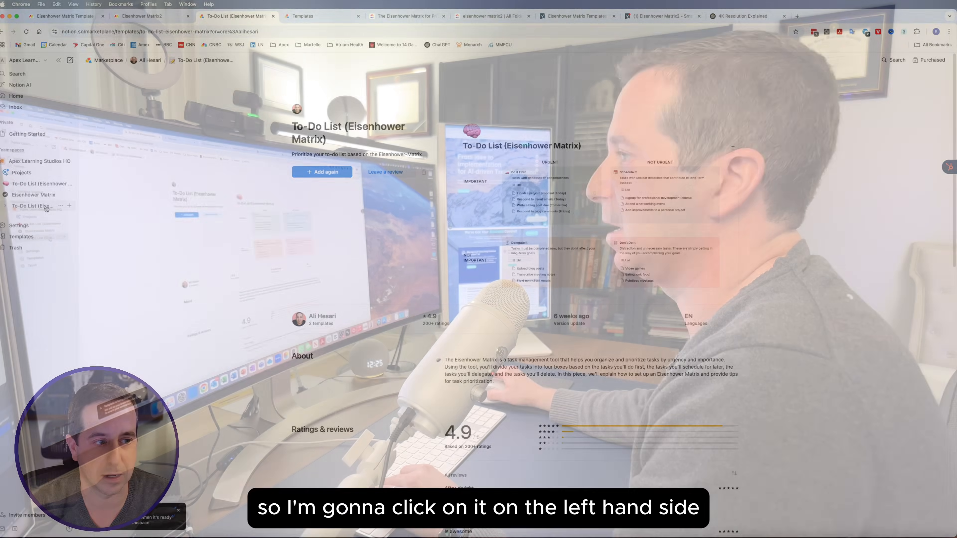
- Open the newly added To-Do List (Eisenhower Matrix) page from the sidebar
left_click(41, 206)
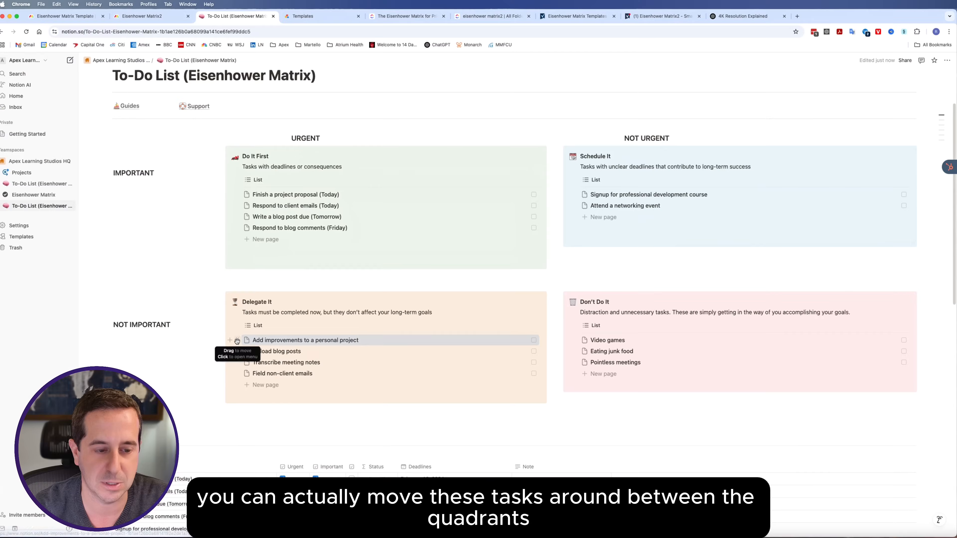
- Move Add improvements to a personal project into Do It First, remove the sort, and review the Tasks table
left_click_drag(305, 340, 305, 239)
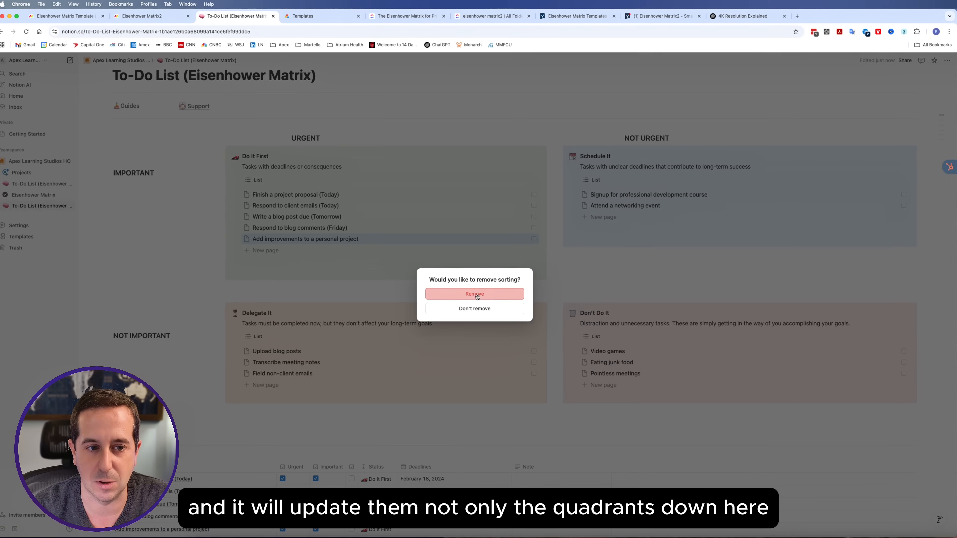
left_click(474, 295)
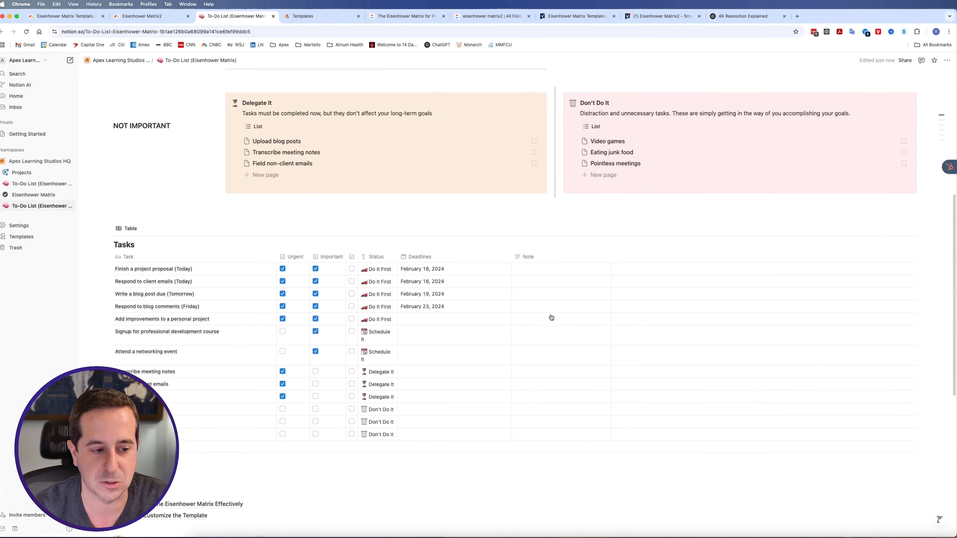
scroll("down", 3)
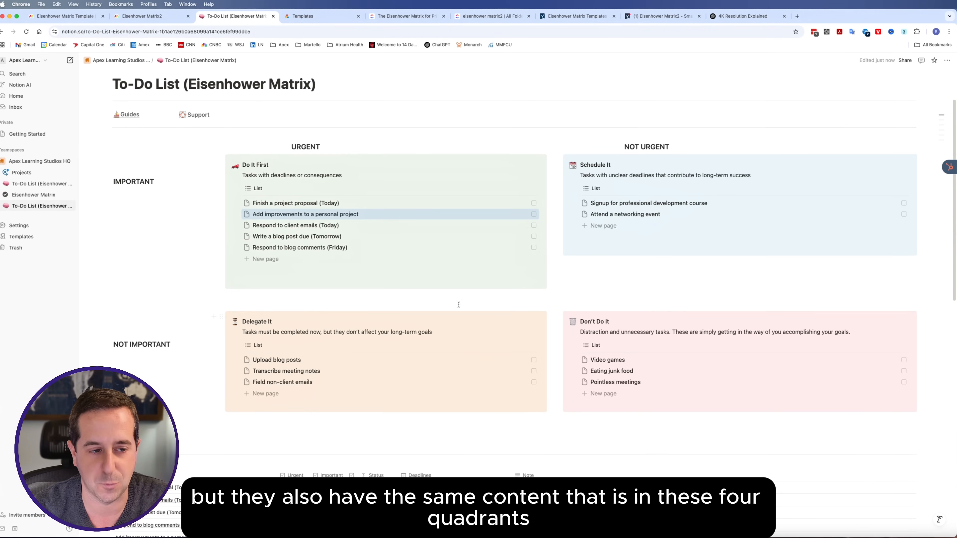
scroll("down", 3)
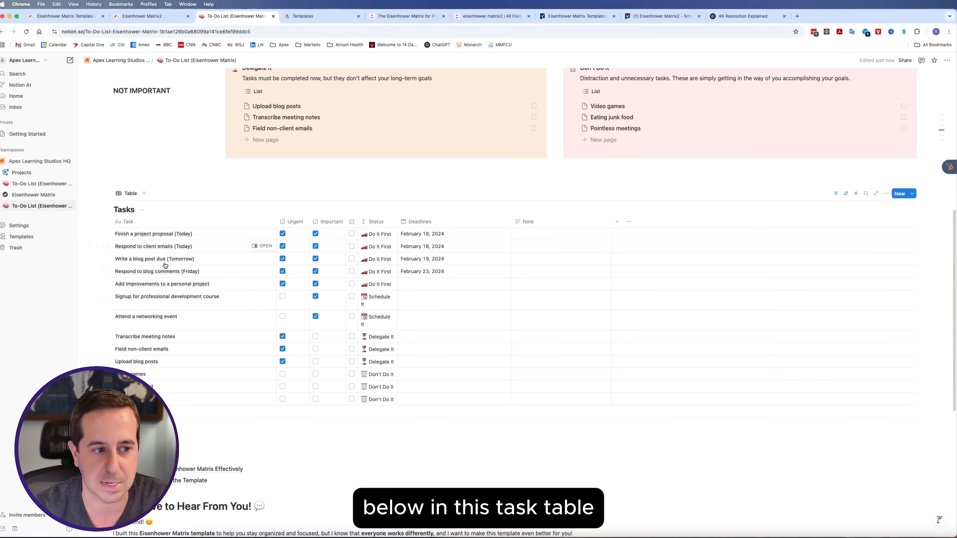
scroll("down", 3)
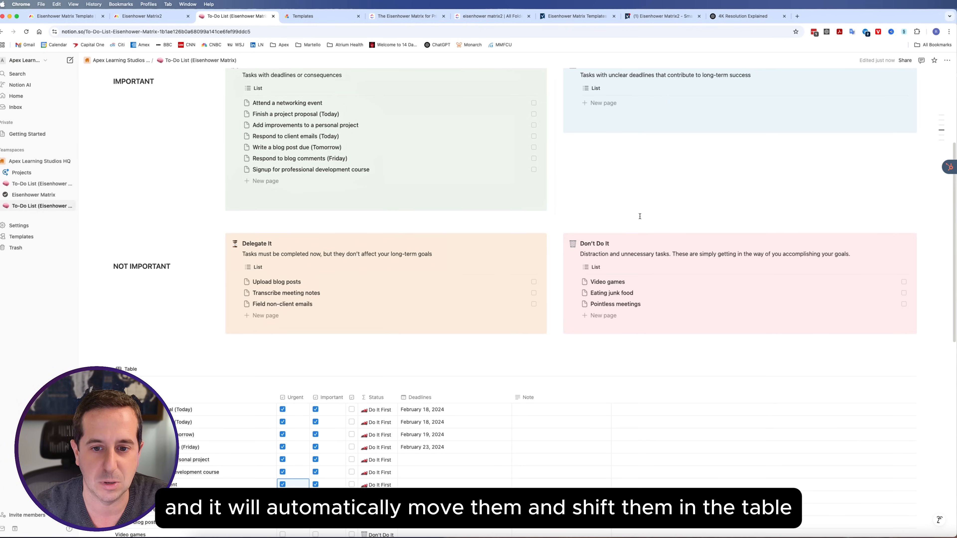
scroll("down", 3)
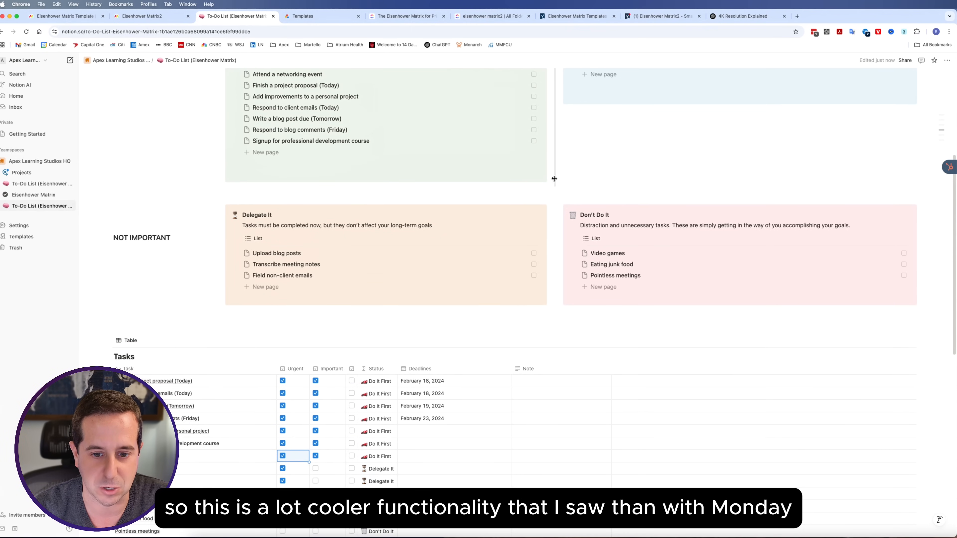
scroll("down", 3)
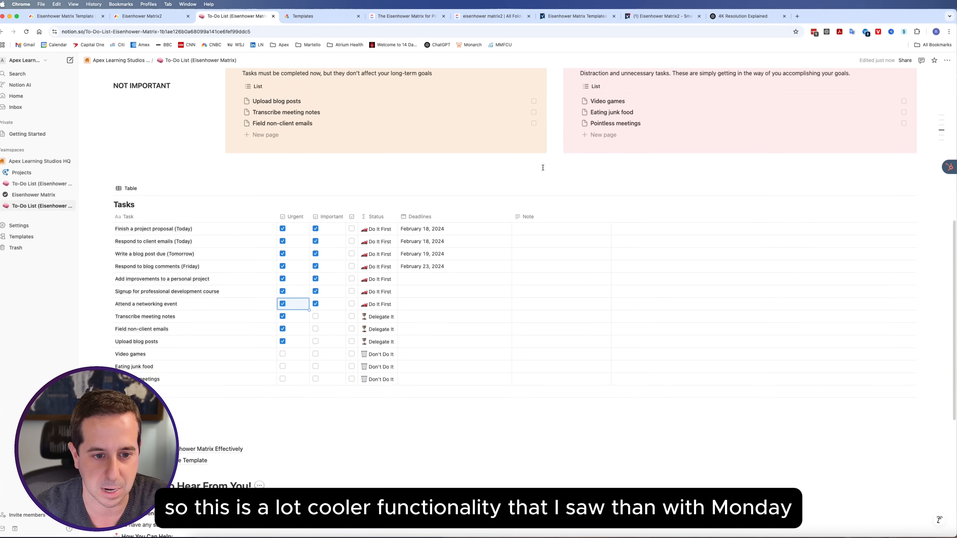
scroll("down", 3)
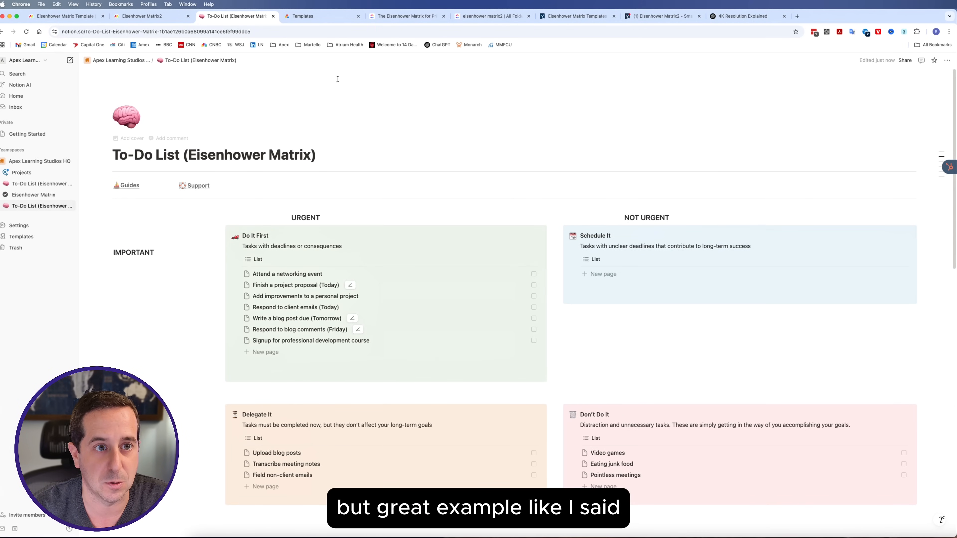
- Browse the Notion template marketplace, then switch to the ClickUp Eisenhower Matrix blog guide
left_click(302, 16)
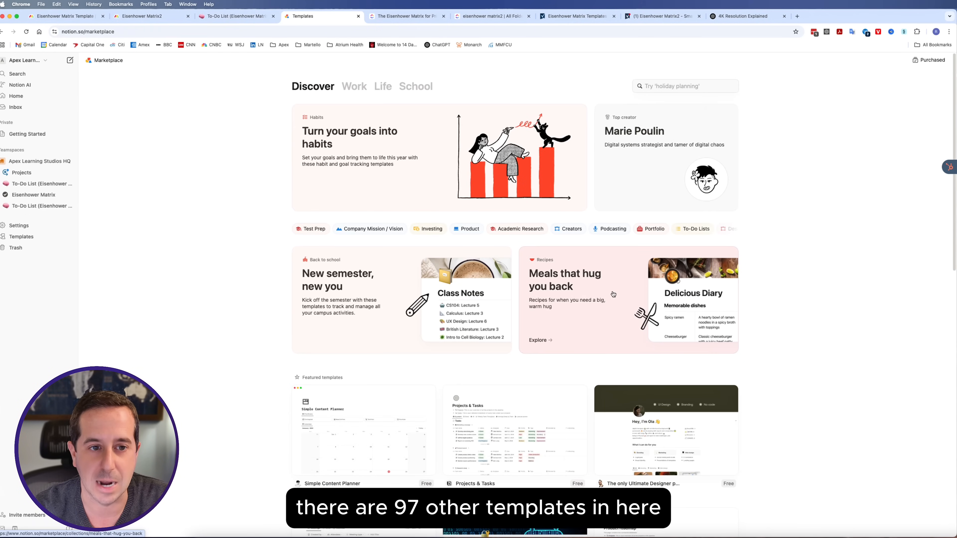
scroll("down", 3)
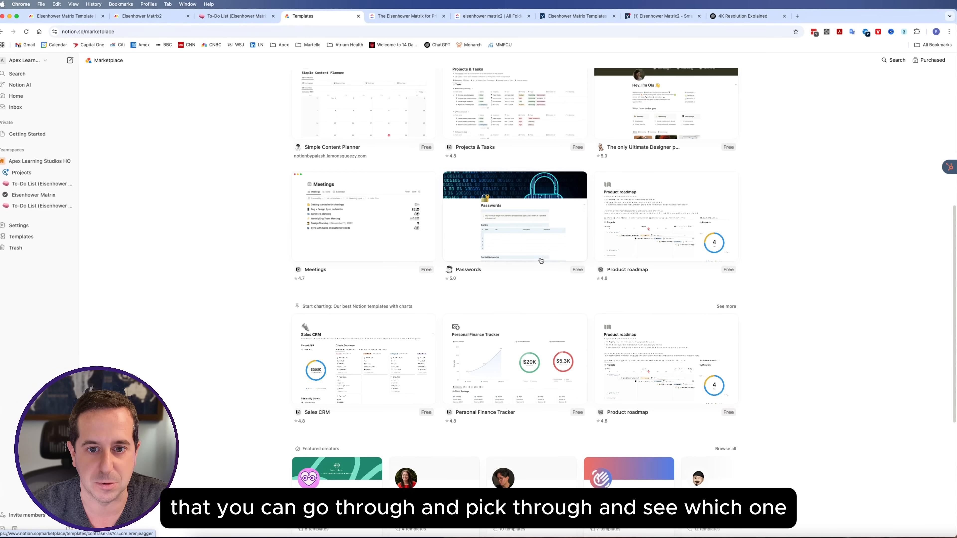
scroll("up", 3)
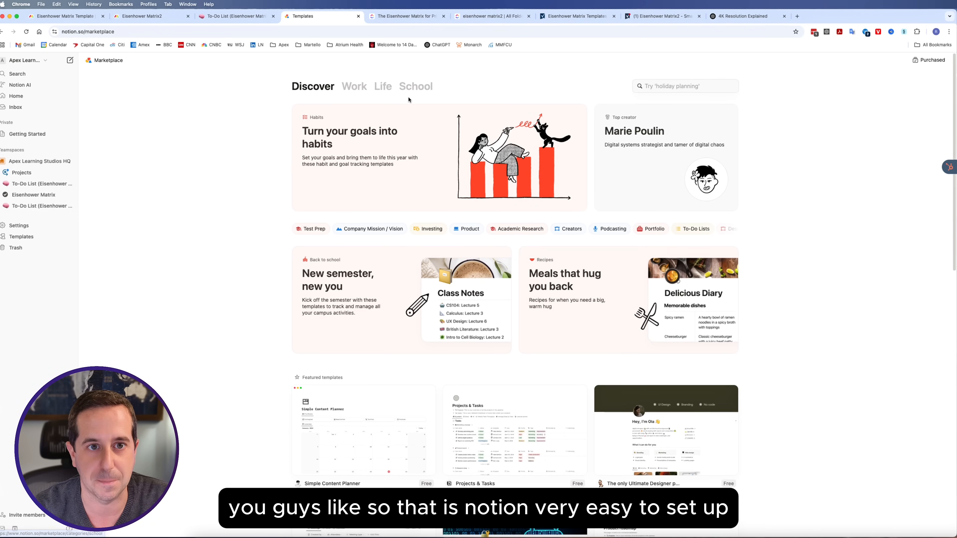
left_click(407, 16)
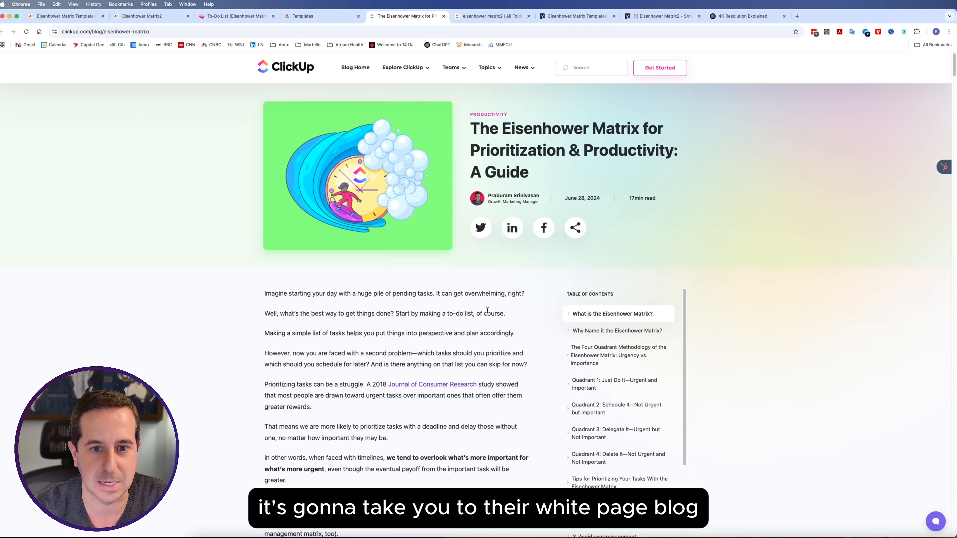
scroll("down", 3)
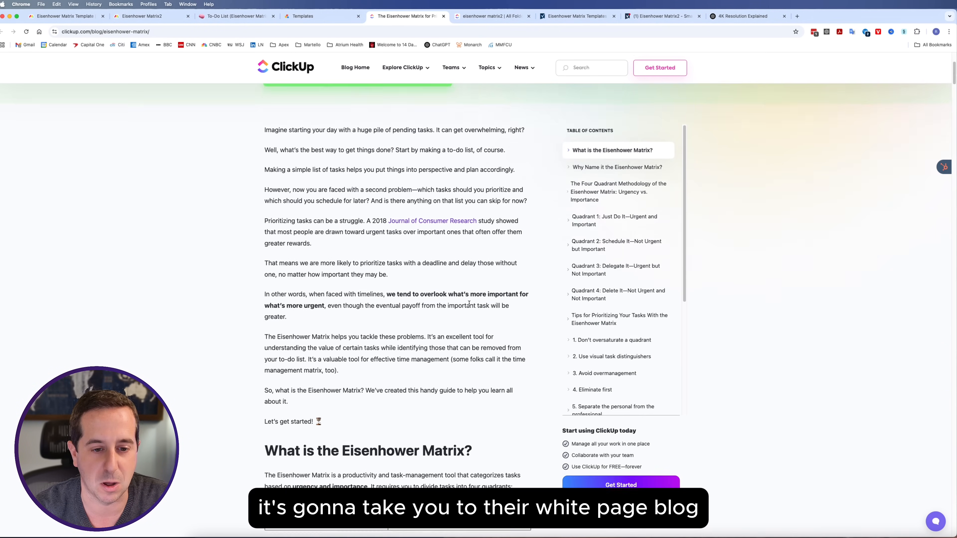
scroll("down", 3)
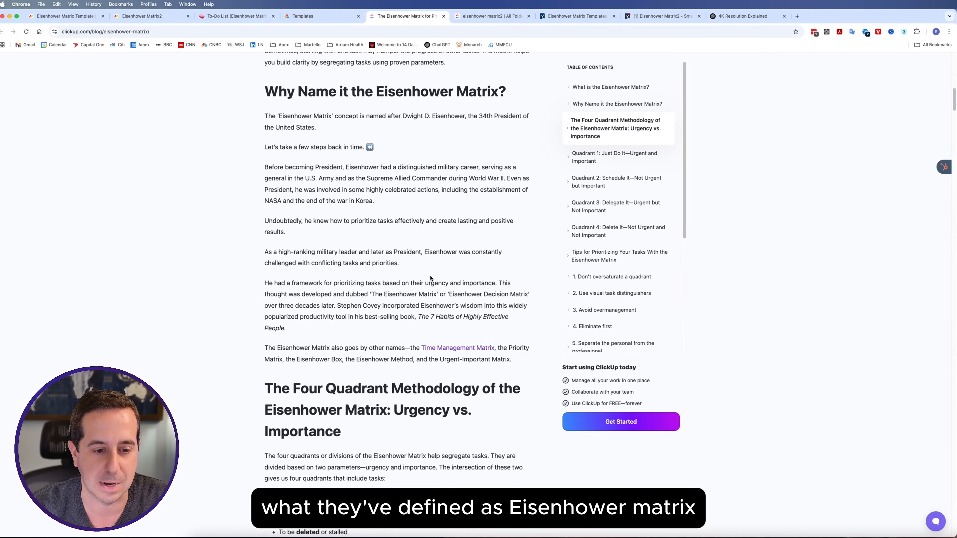
scroll("down", 3)
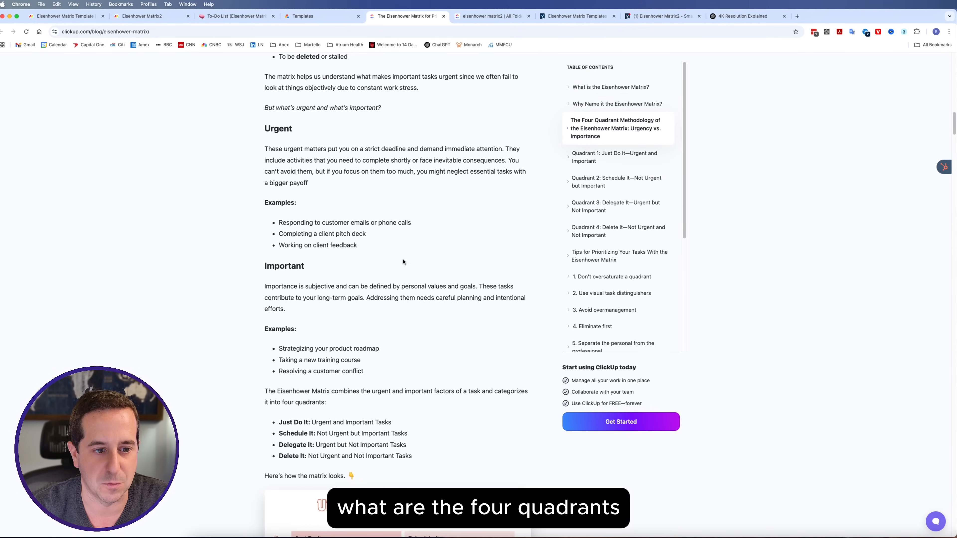
scroll("down", 3)
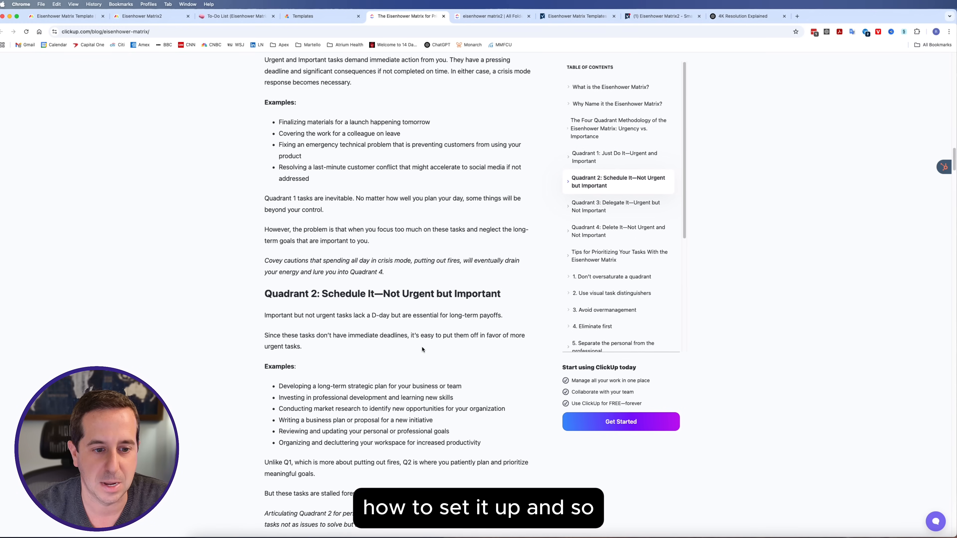
scroll("down", 3)
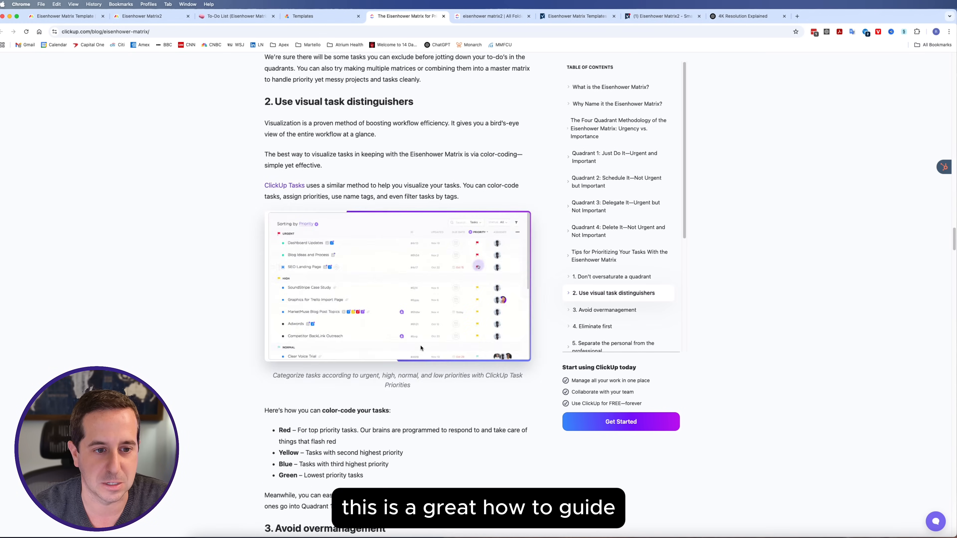
scroll("down", 3)
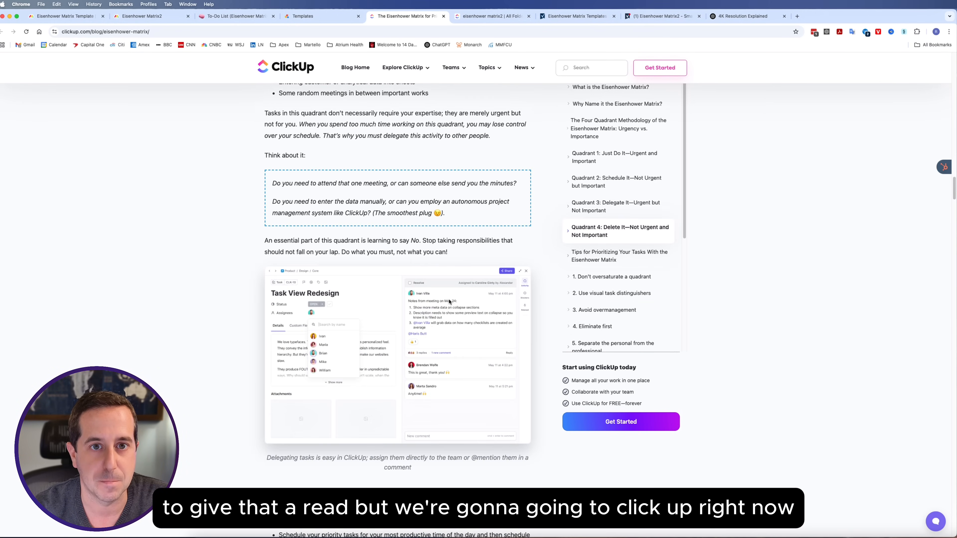
- Switch to the eisenhower matrix2 whiteboard and bring up the YouTube folder's add-item options
left_click(492, 16)
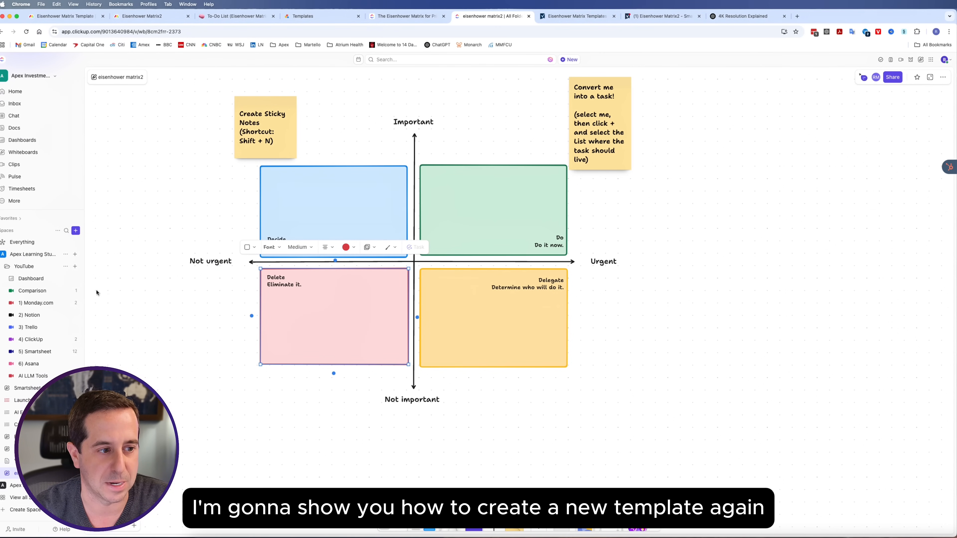
left_click(76, 266)
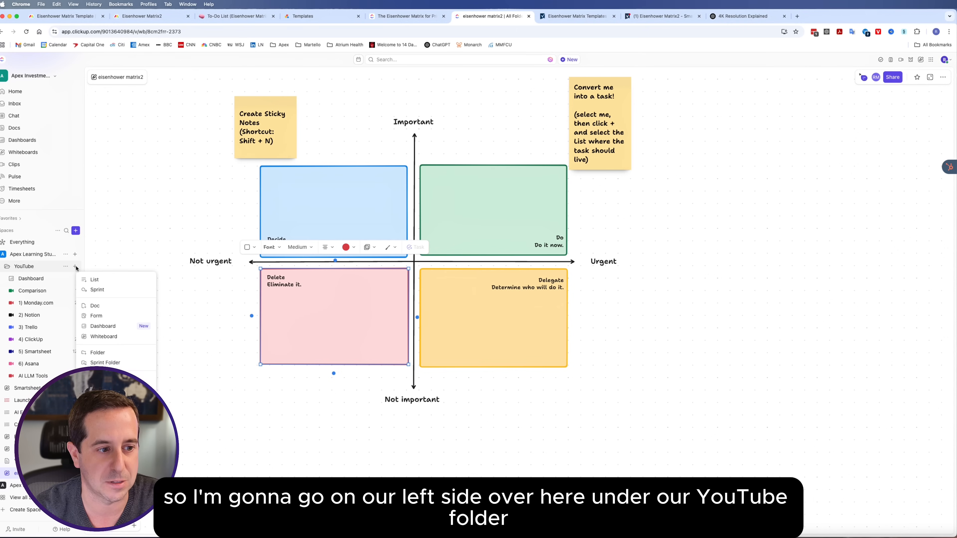
mouse_move(96, 316)
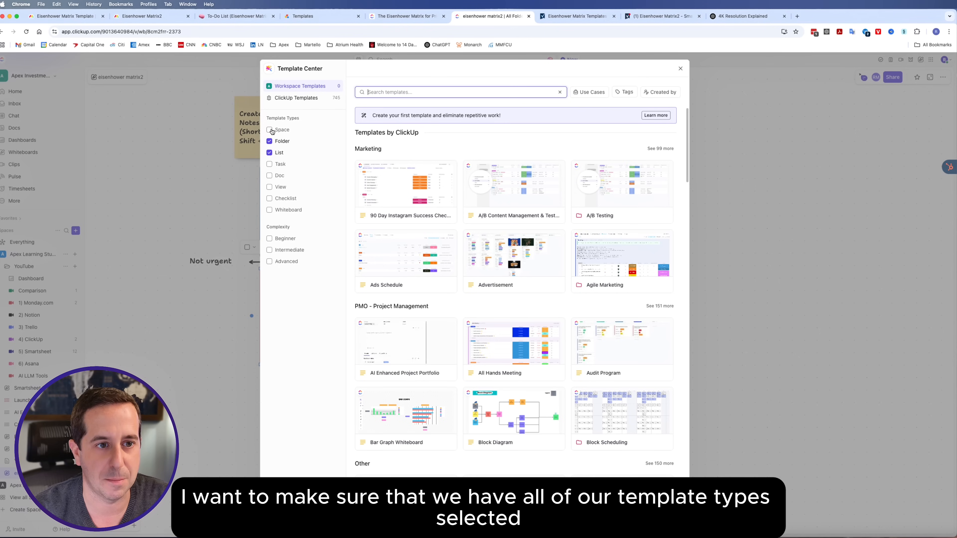
- Enable all template types in Template Center and search 'eisen' for the Eisenhower Matrix template
left_click(270, 130)
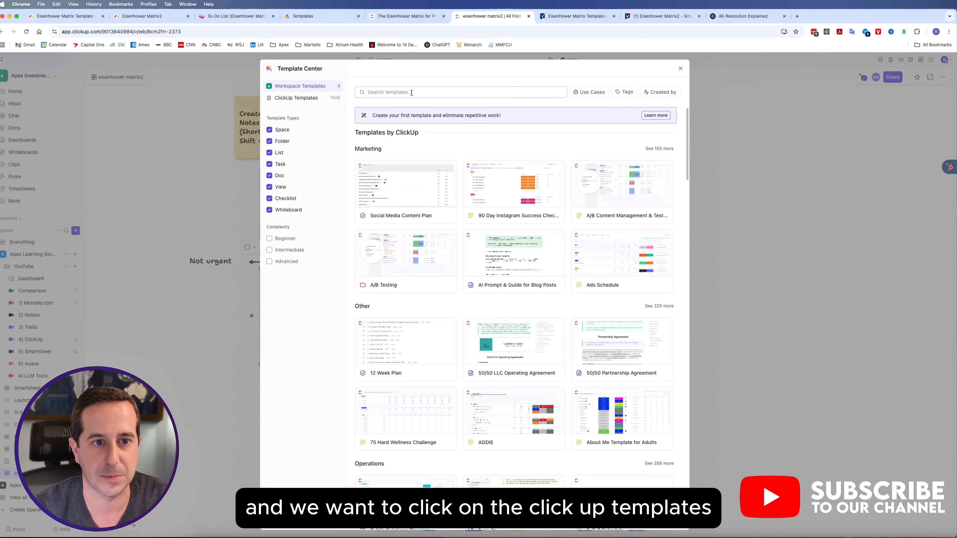
type("eisenhower")
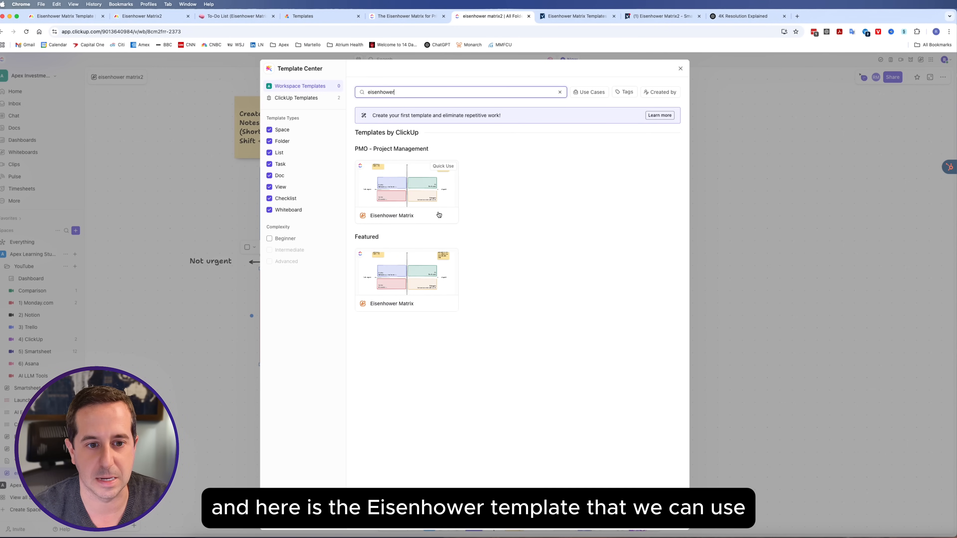
mouse_move(444, 256)
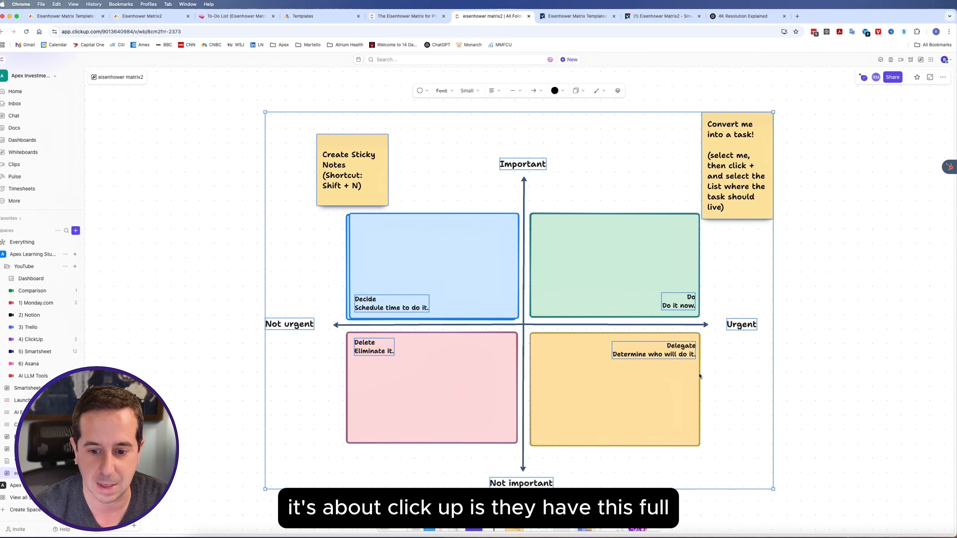
- Deselect the placed matrix and write 'Hello' on a new sticky note beside Delegate
left_click(817, 376)
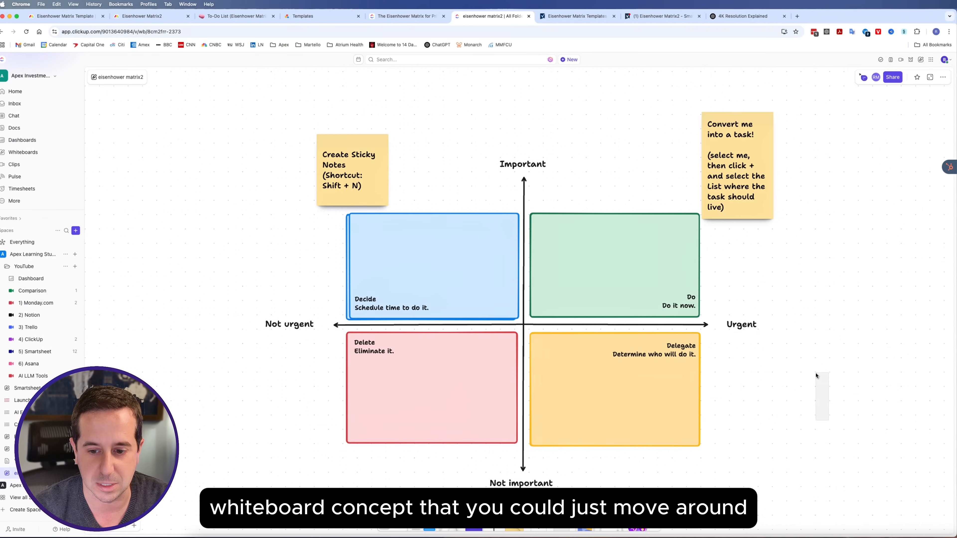
scroll("down", 3)
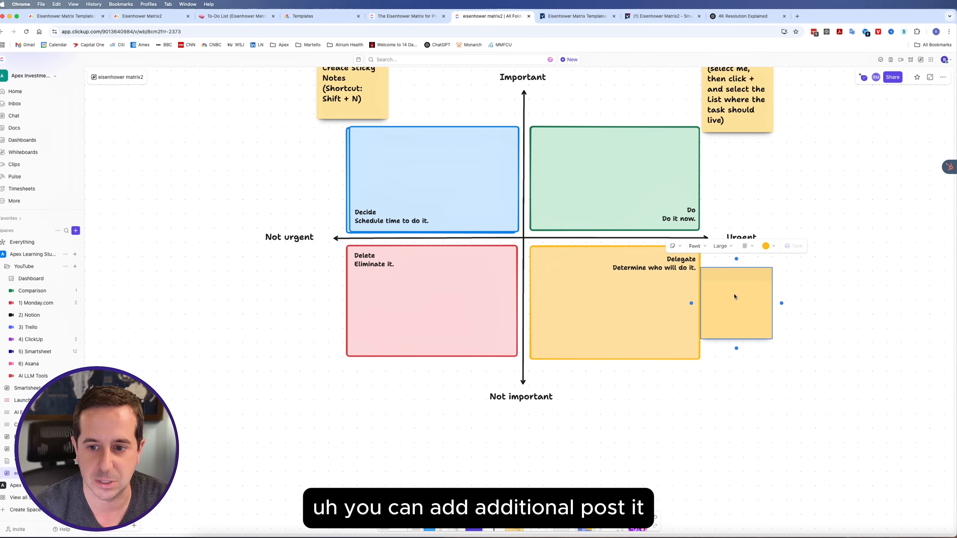
type("Hello World!")
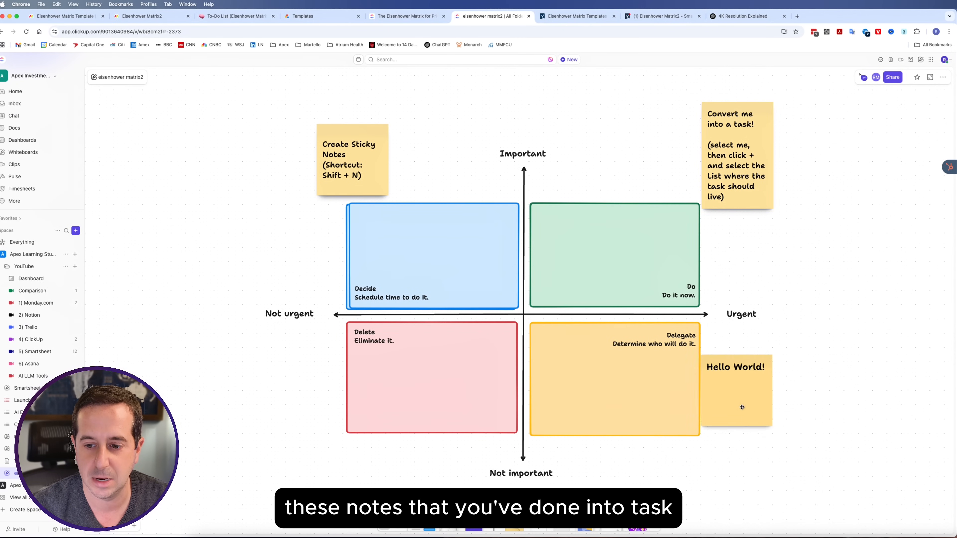
- Convert the selected sticky note into a task placed in the 4) ClickUp list
left_click(736, 390)
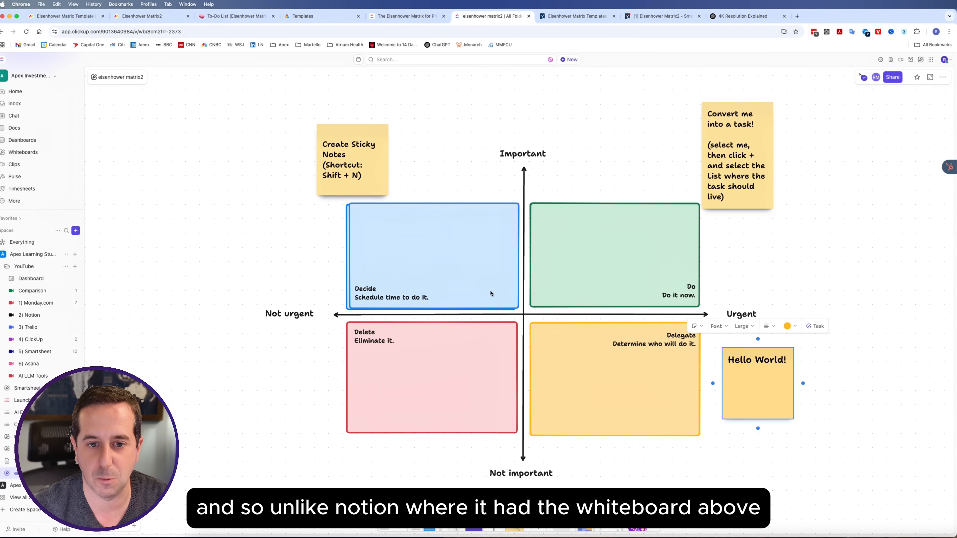
mouse_move(539, 287)
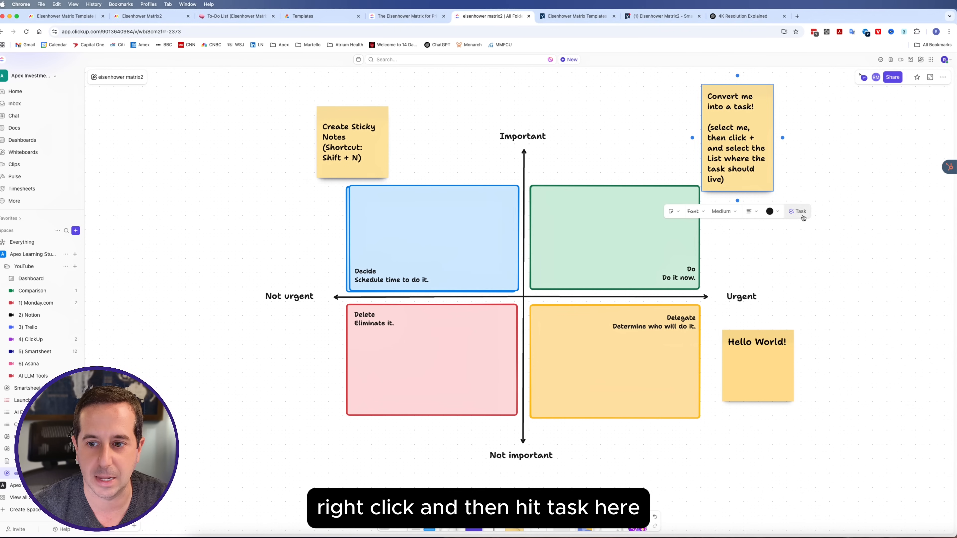
left_click(800, 212)
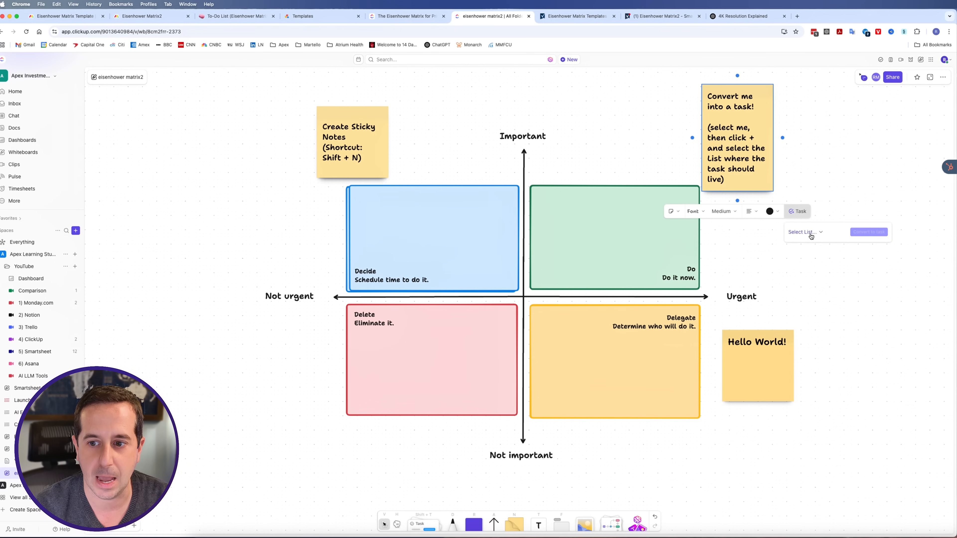
left_click(805, 232)
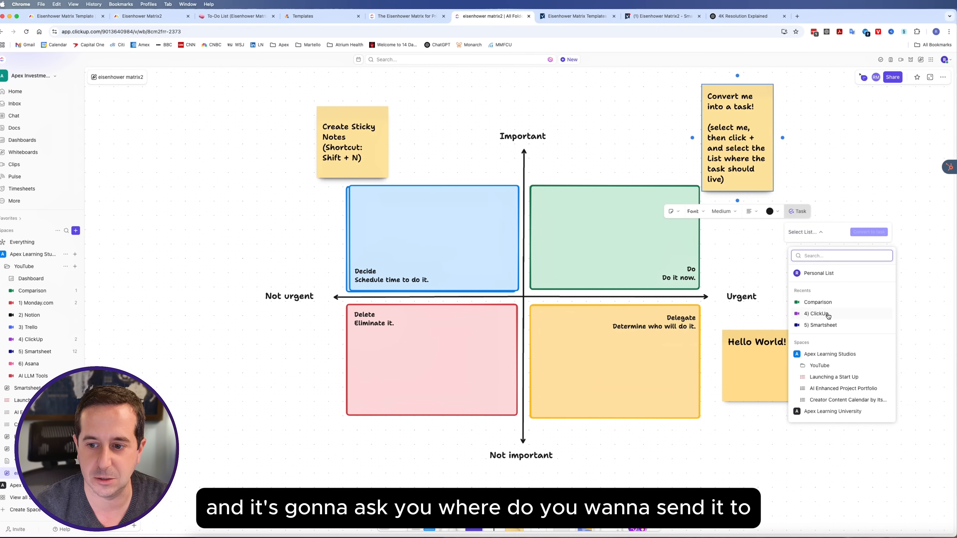
left_click(818, 313)
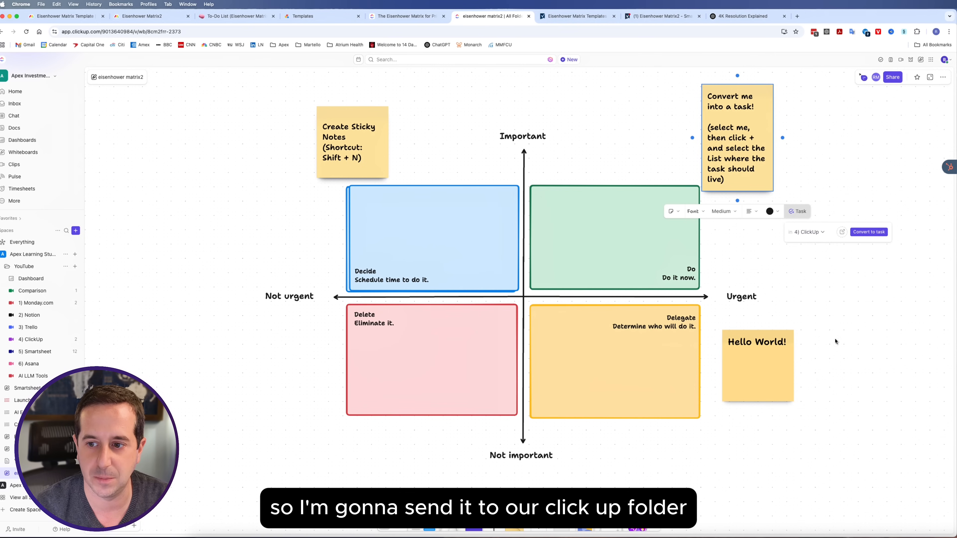
left_click(868, 232)
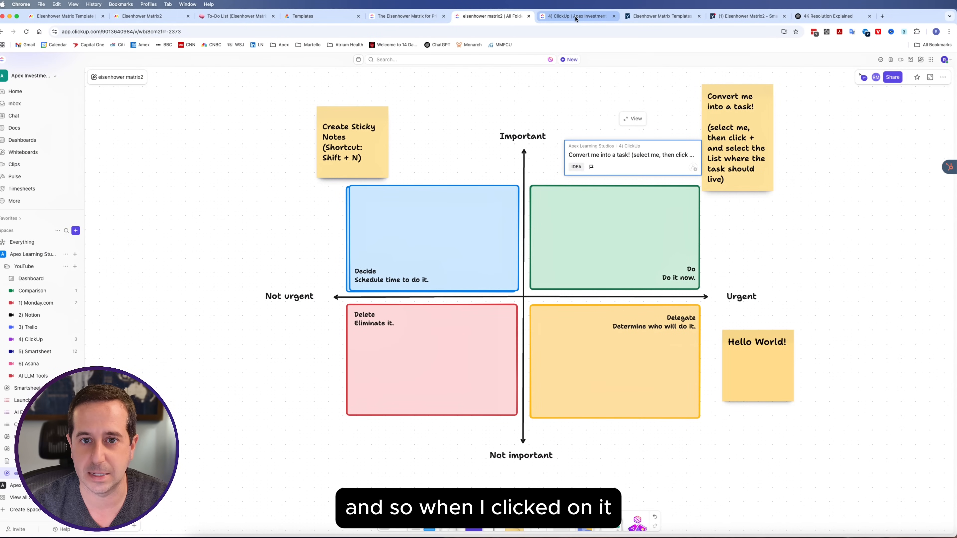
- View the 4) ClickUp list and open the new 'Convert me into a task!' task's detail page
left_click(574, 16)
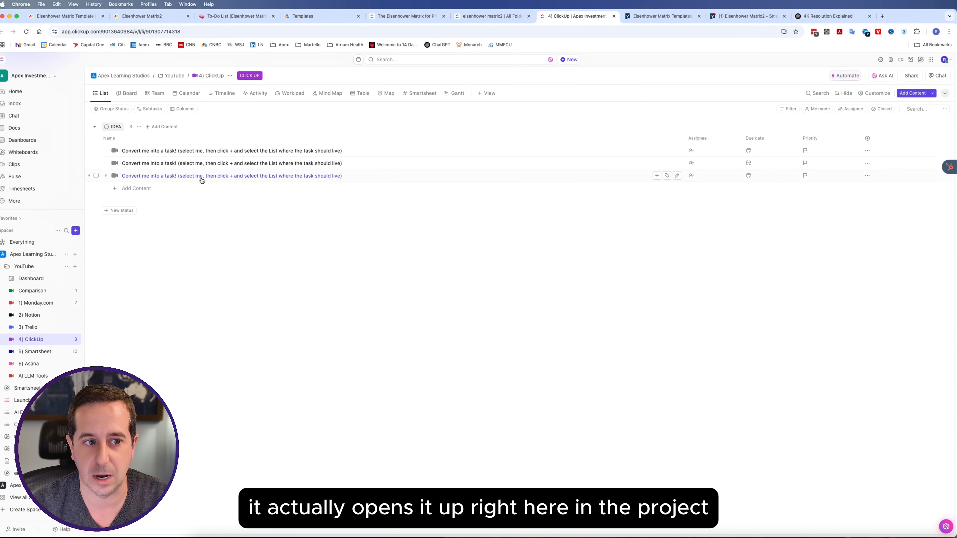
left_click(232, 176)
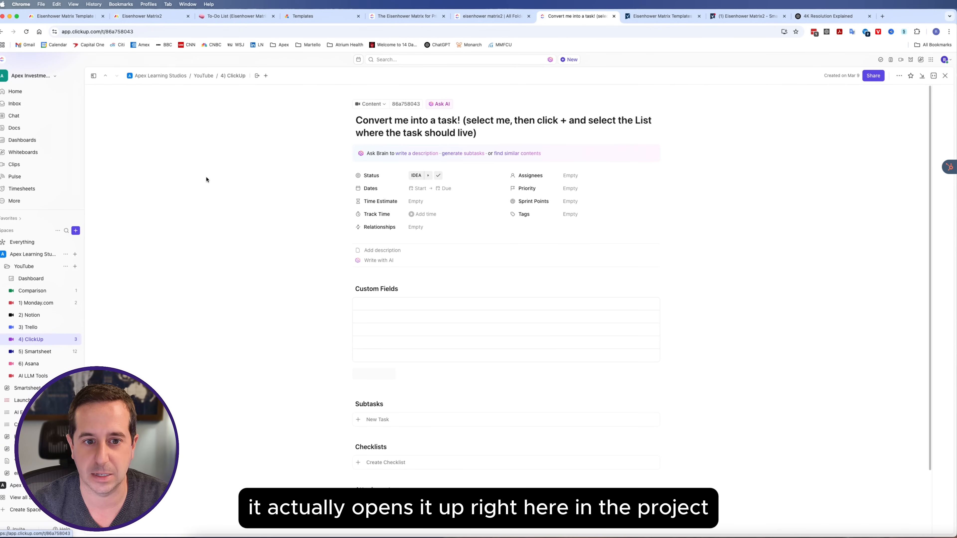
left_click(517, 153)
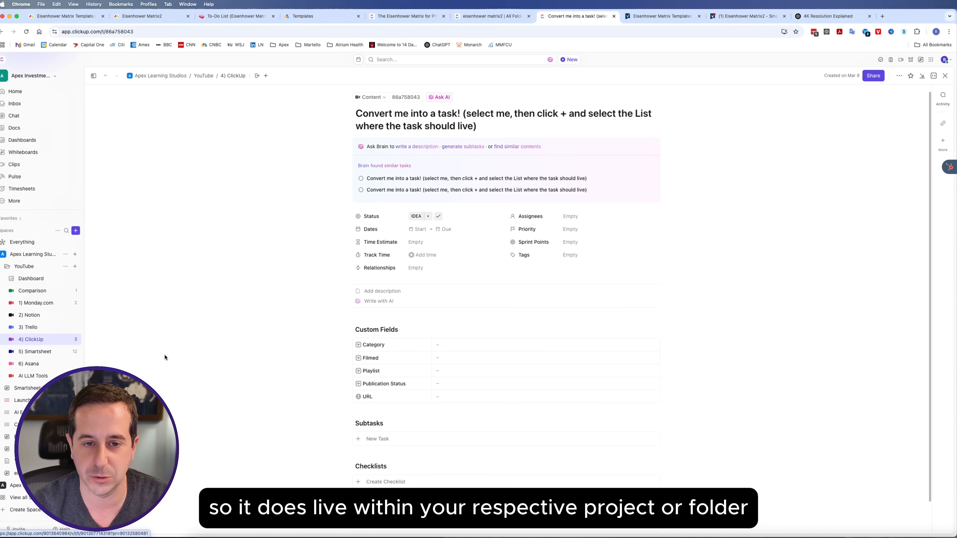
- Return to the eisenhower matrix2 whiteboard where the converted sticky shows as a task card
left_click(492, 16)
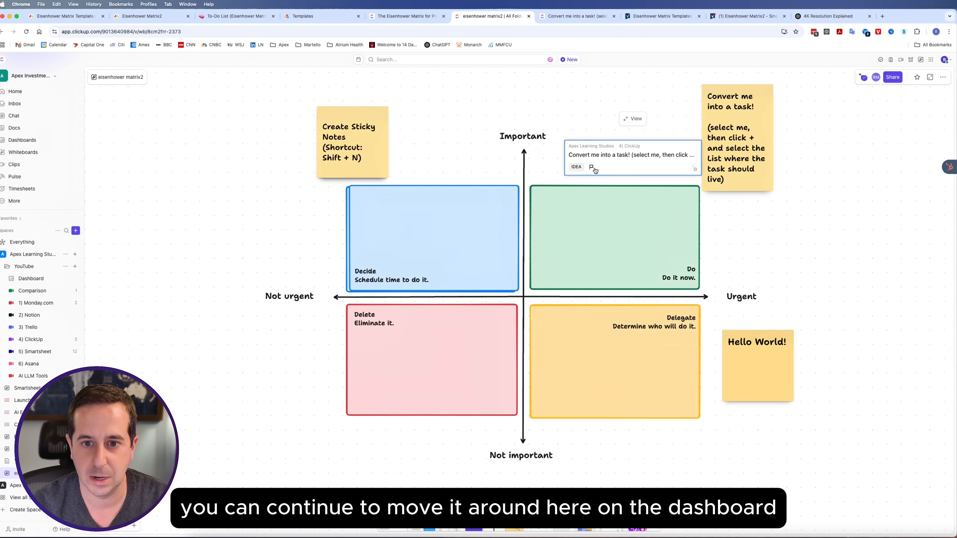
mouse_move(437, 232)
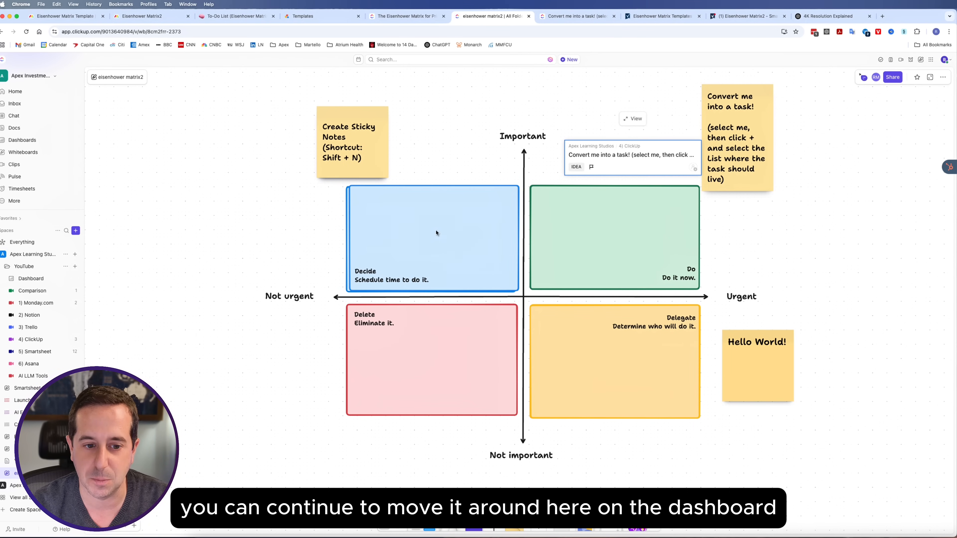
mouse_move(439, 206)
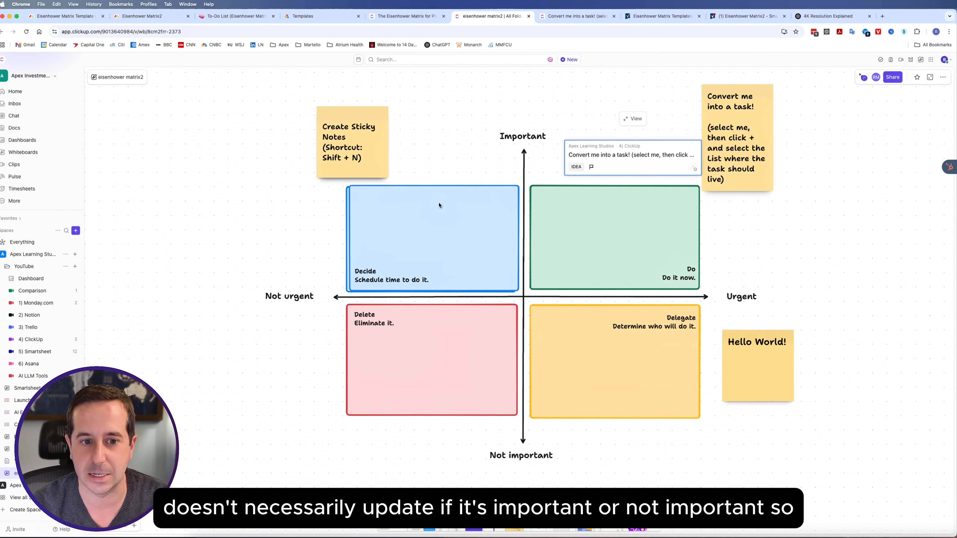